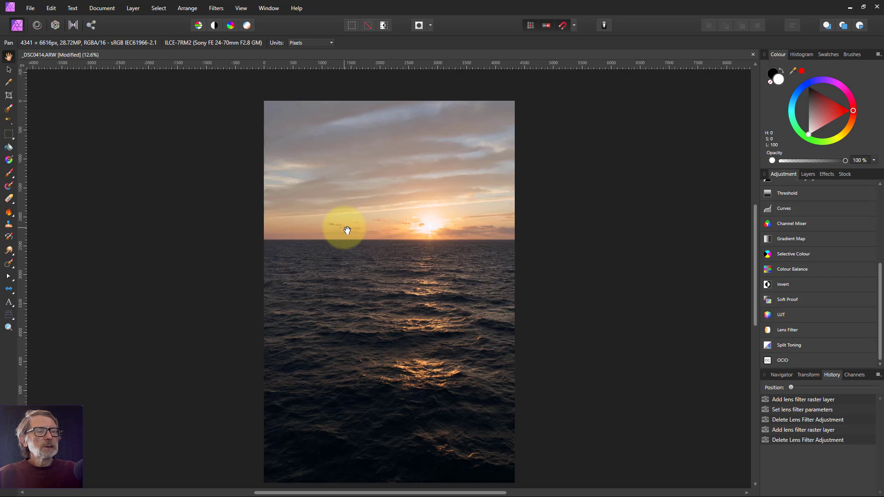
mouse_move(349, 230)
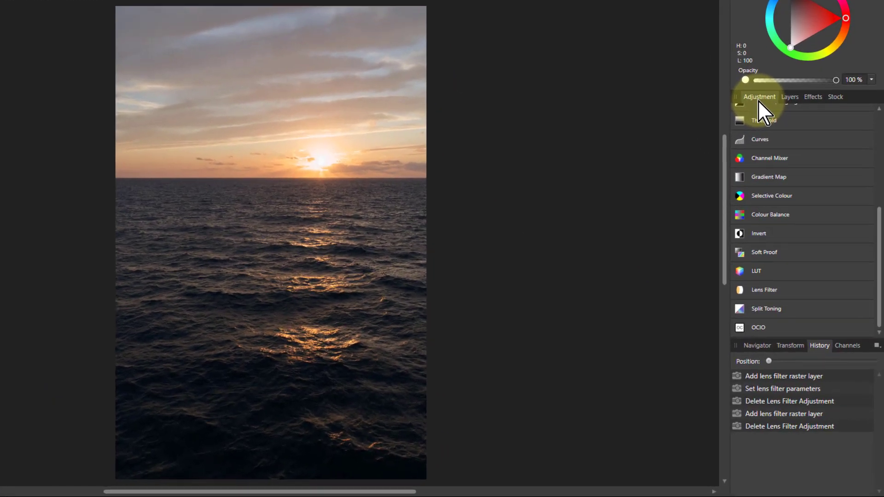
mouse_move(764, 299)
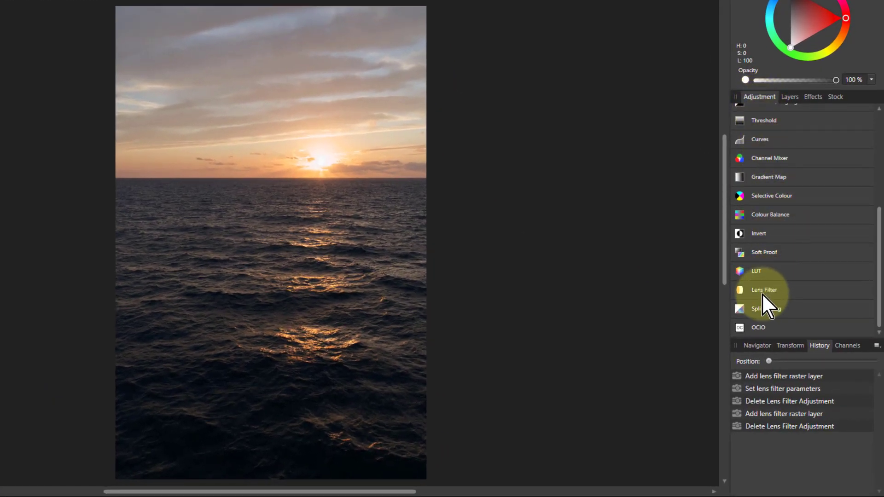
Add an orange Lens Filter adjustment with Optical Density at 100%.
left_click(764, 289)
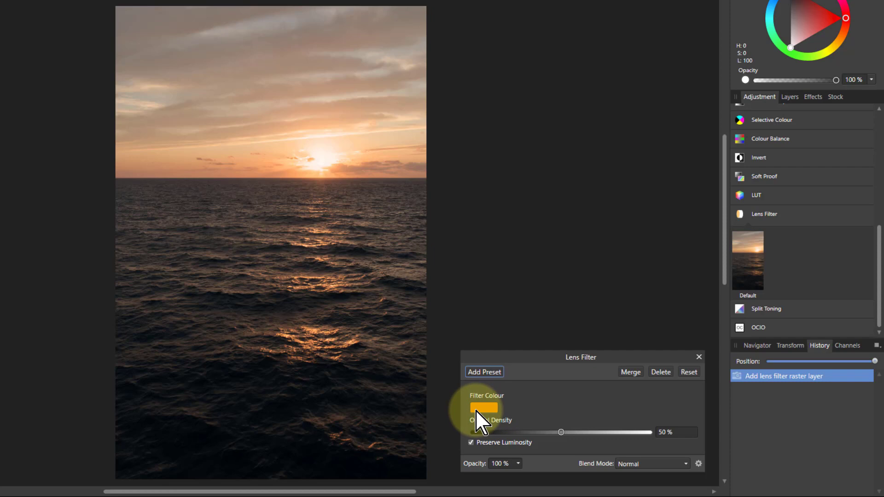
left_click(484, 408)
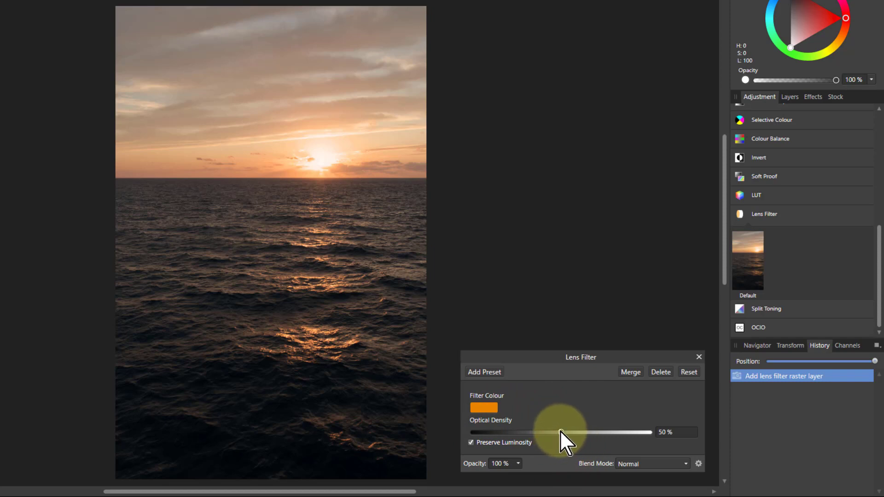
left_click_drag(561, 432, 651, 432)
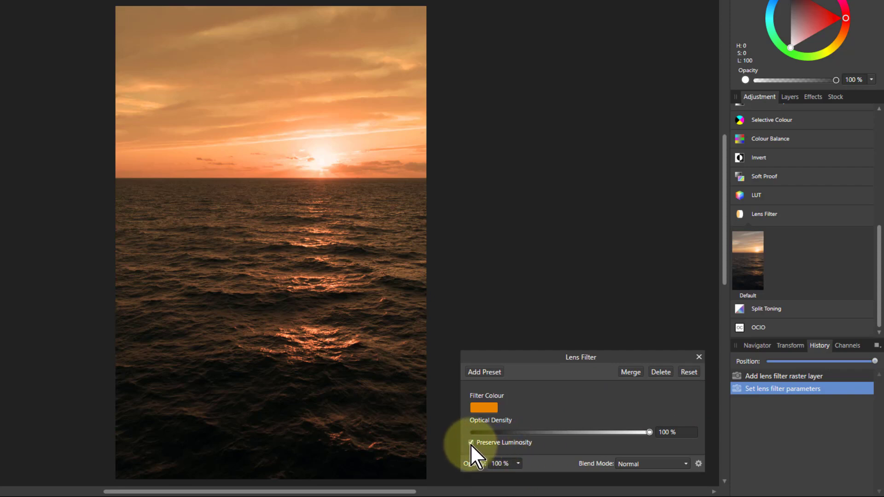
left_click(470, 443)
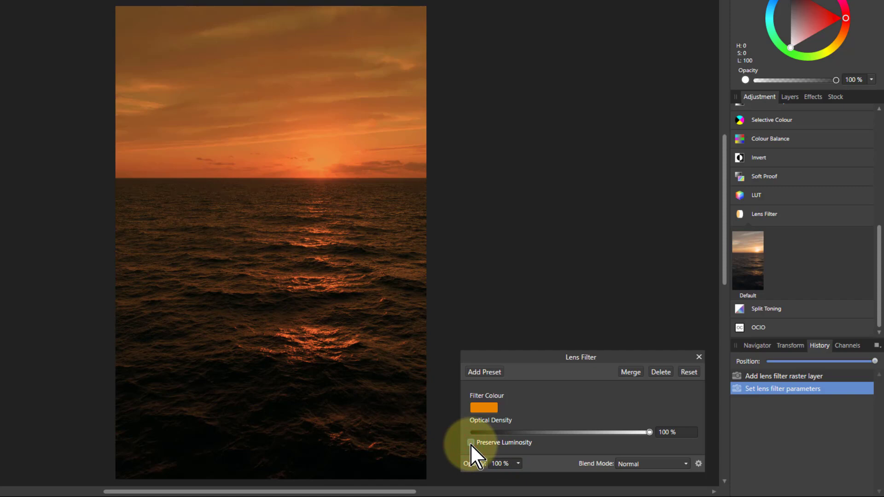
left_click(470, 442)
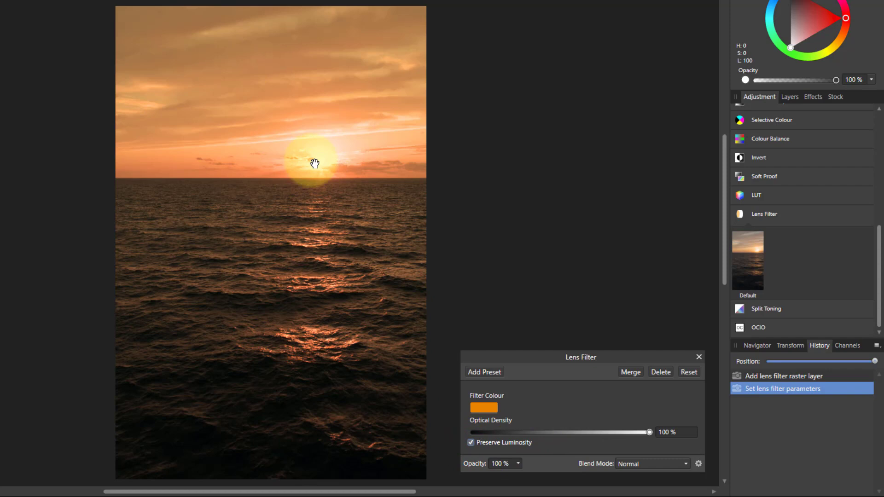
left_click_drag(315, 164, 351, 207)
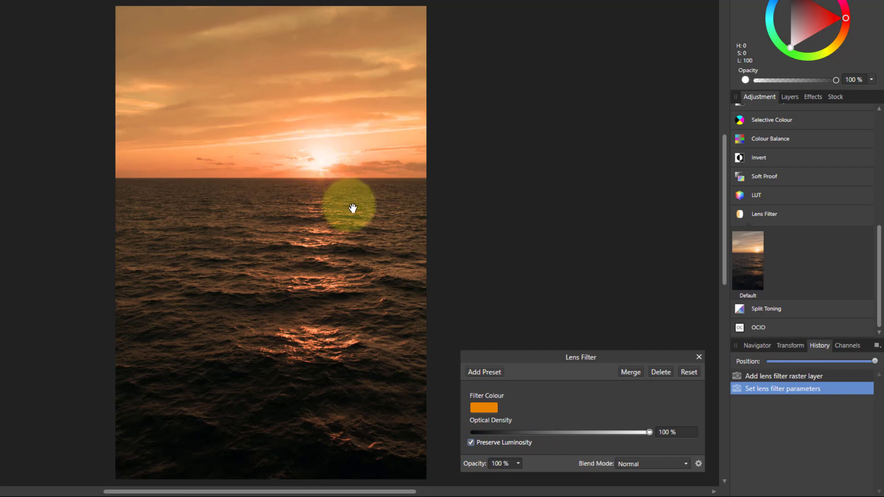
mouse_move(564, 389)
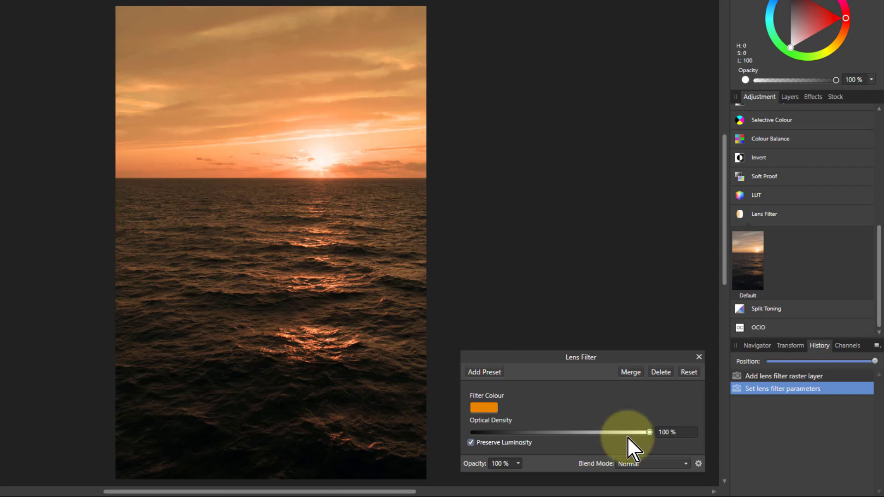
mouse_move(657, 440)
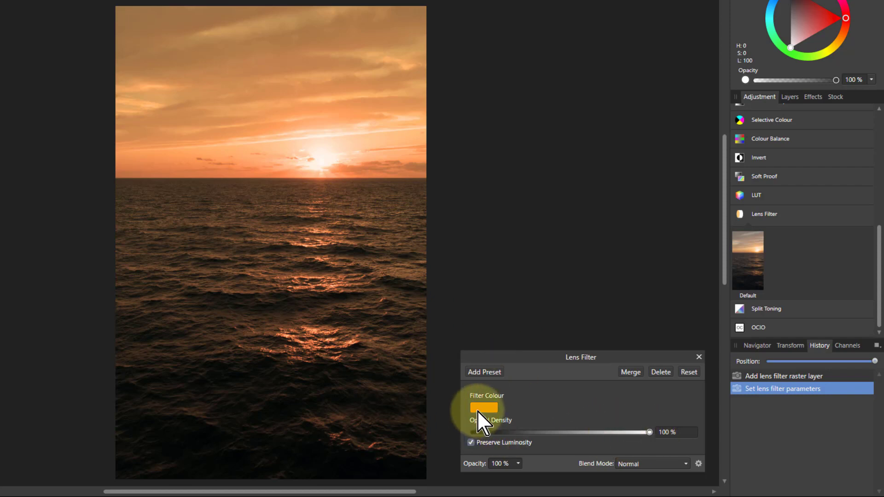
Try a blue filter colour at 38–64% density, then delete the Lens Filter adjustment.
left_click(484, 408)
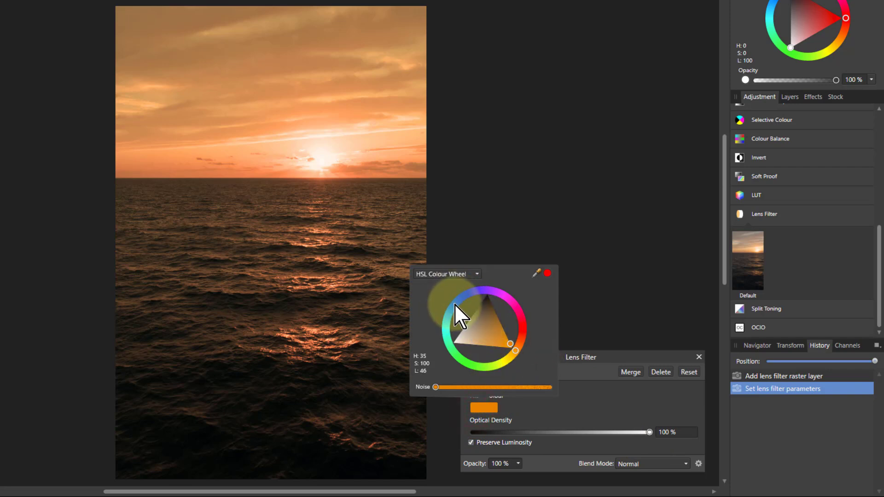
left_click(462, 301)
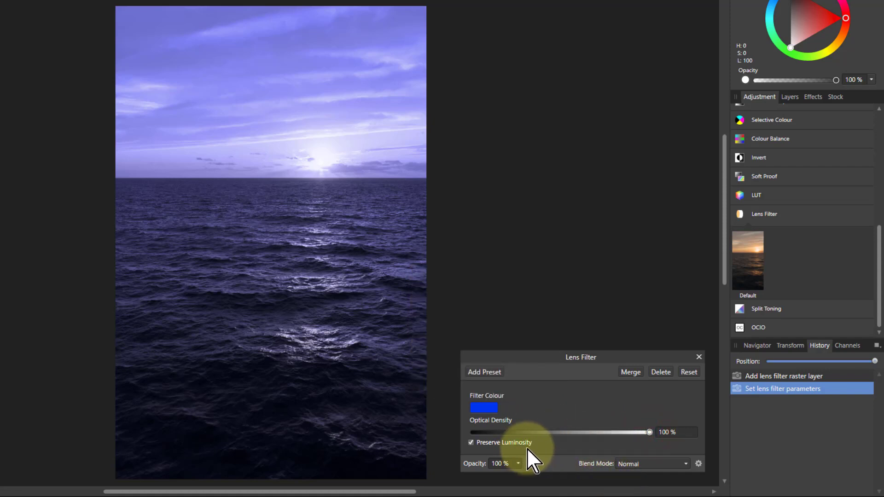
left_click_drag(648, 432, 562, 432)
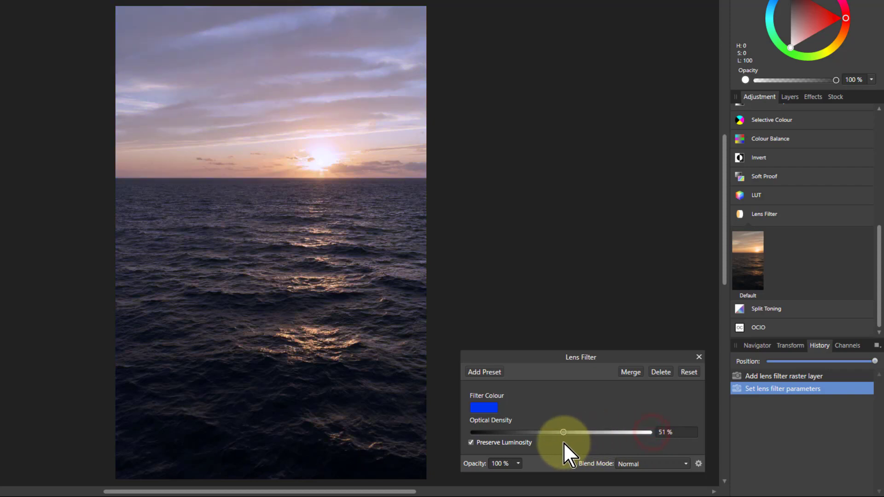
left_click_drag(563, 432, 547, 432)
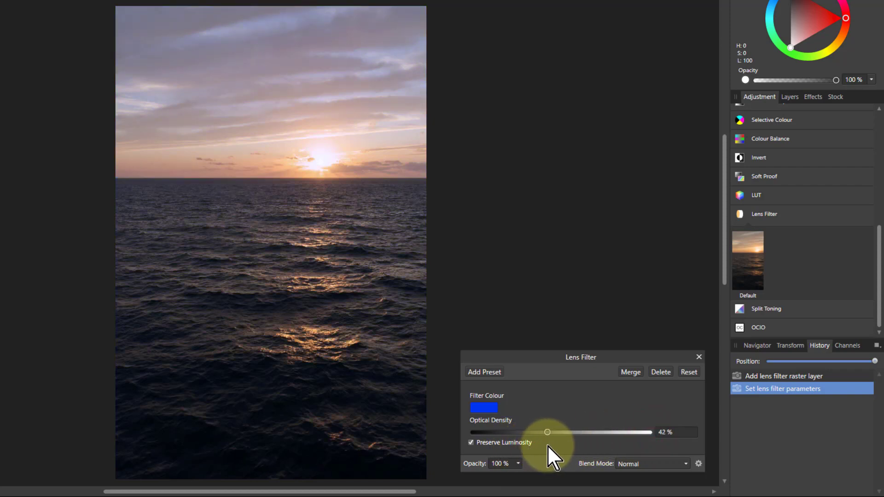
left_click_drag(547, 432, 540, 432)
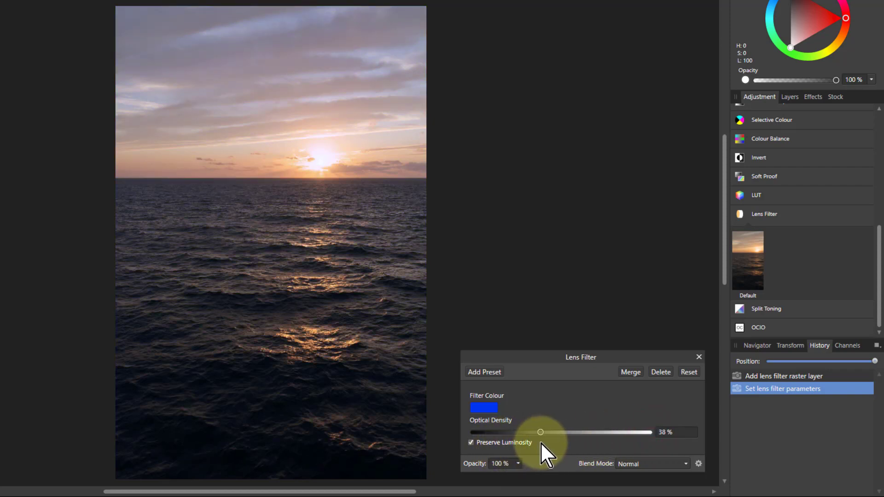
left_click_drag(540, 432, 586, 432)
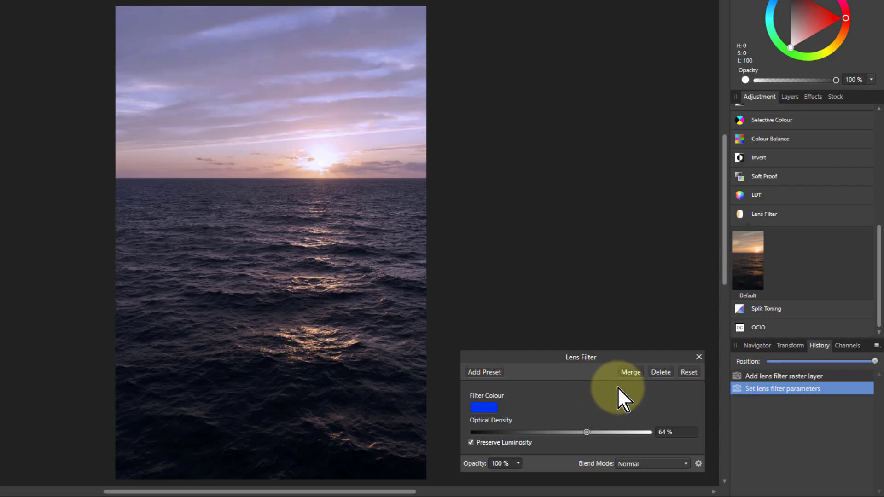
left_click(659, 372)
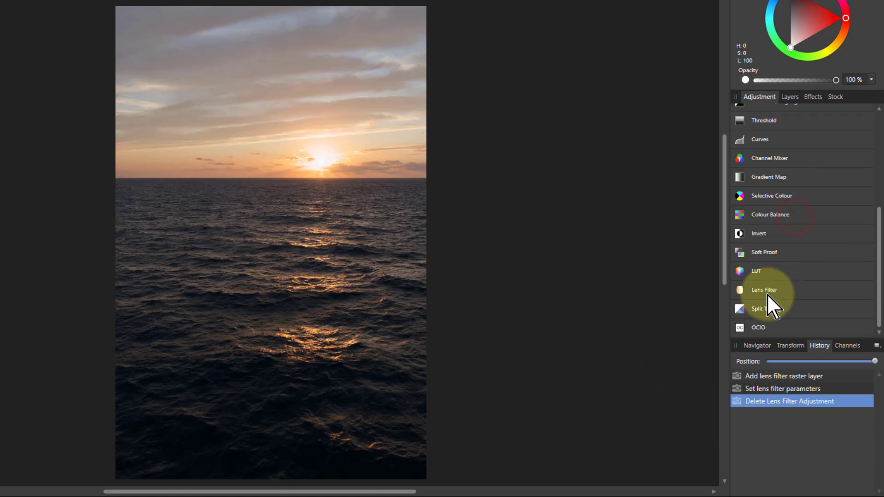
mouse_move(775, 316)
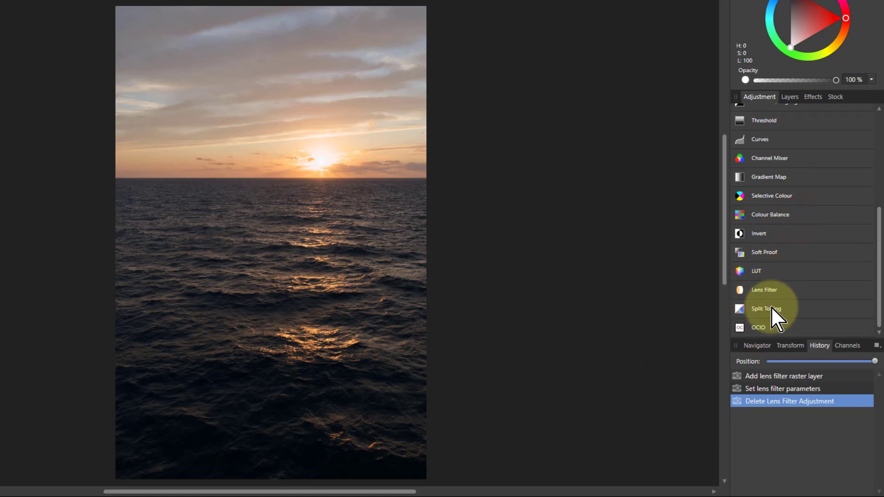
Add a Split Toning adjustment with Highlights Hue 30.7° and Highlights Saturation 100%.
left_click(766, 308)
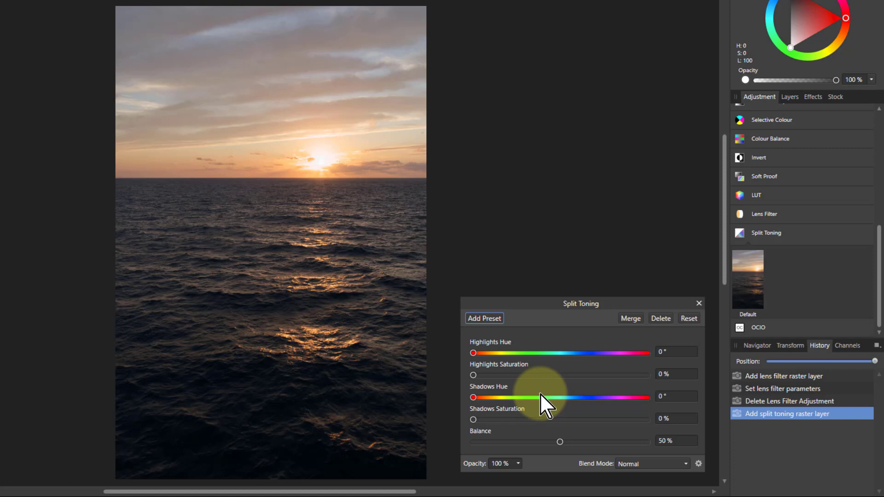
mouse_move(572, 391)
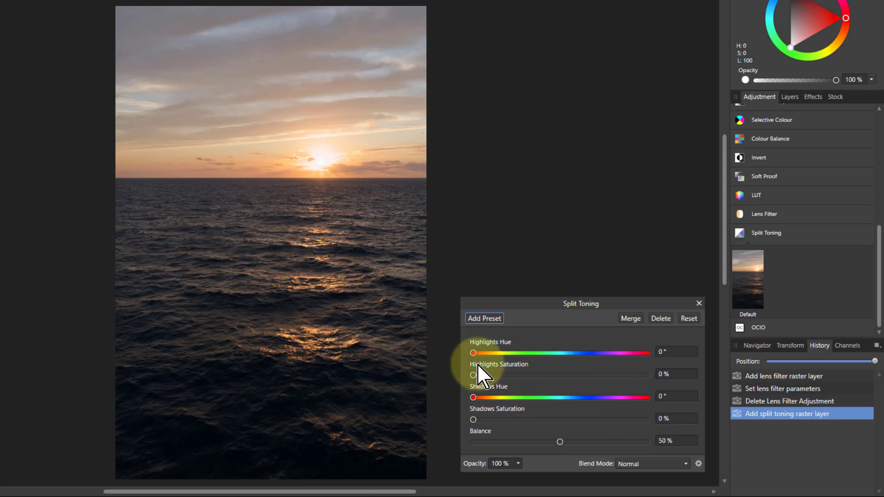
left_click_drag(473, 353, 478, 353)
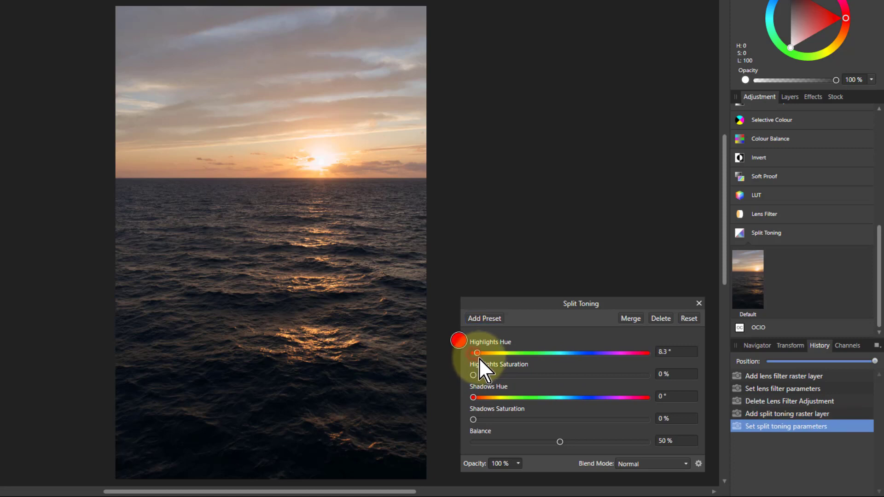
left_click_drag(477, 353, 488, 353)
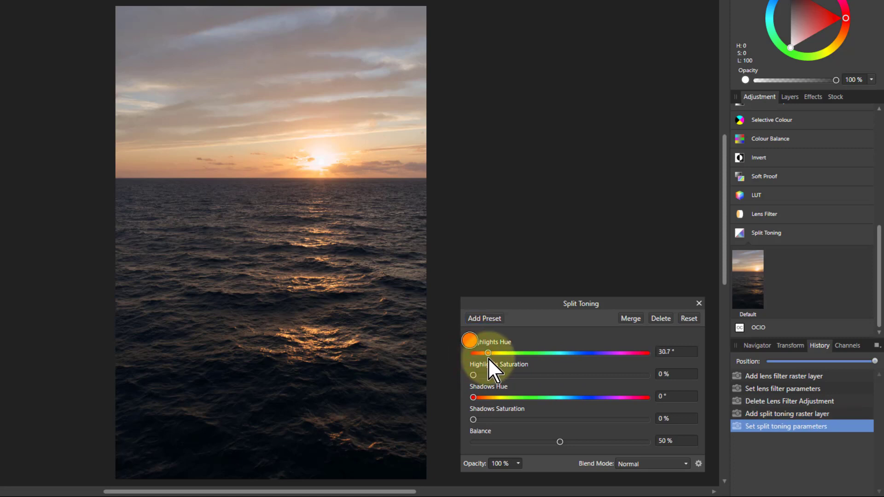
left_click_drag(473, 375, 513, 375)
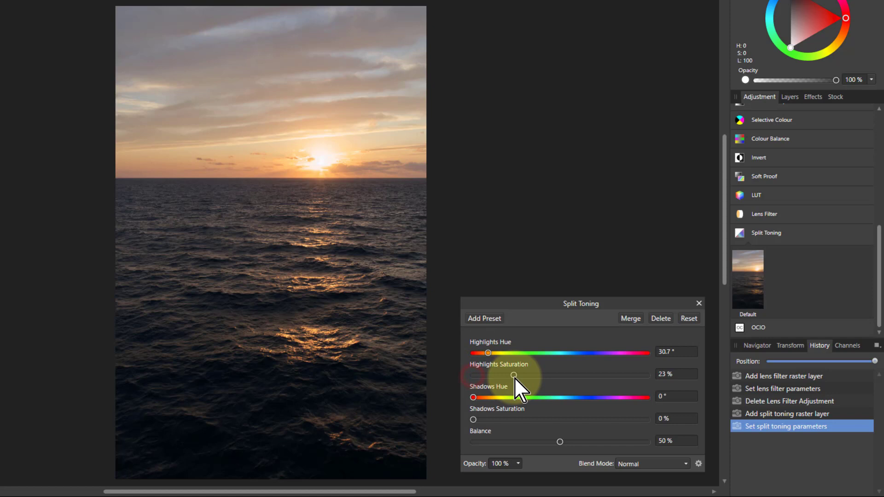
left_click_drag(513, 375, 586, 375)
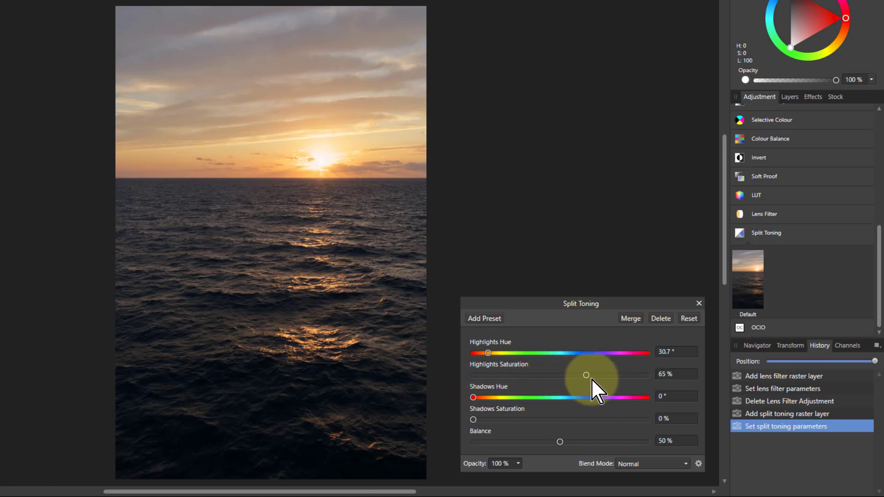
left_click_drag(586, 375, 647, 375)
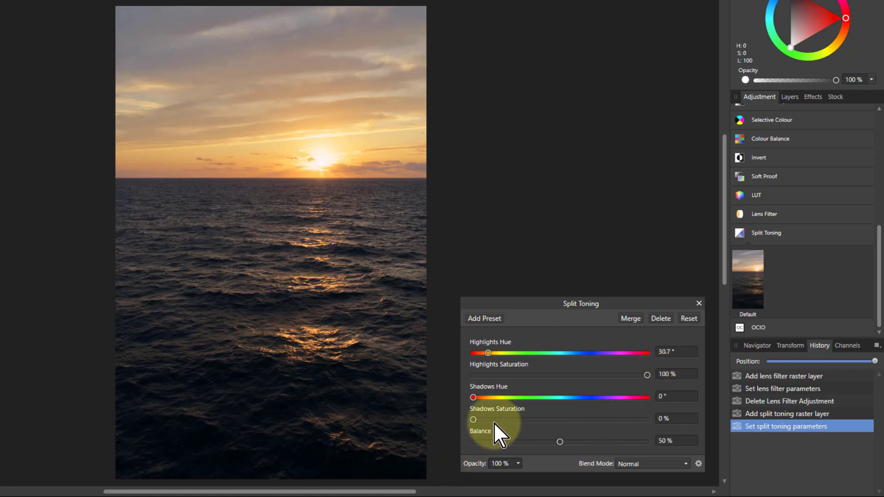
Set the split-toning Shadows Hue to 213.6° and Shadows Saturation to 41%.
left_click_drag(472, 397, 511, 397)
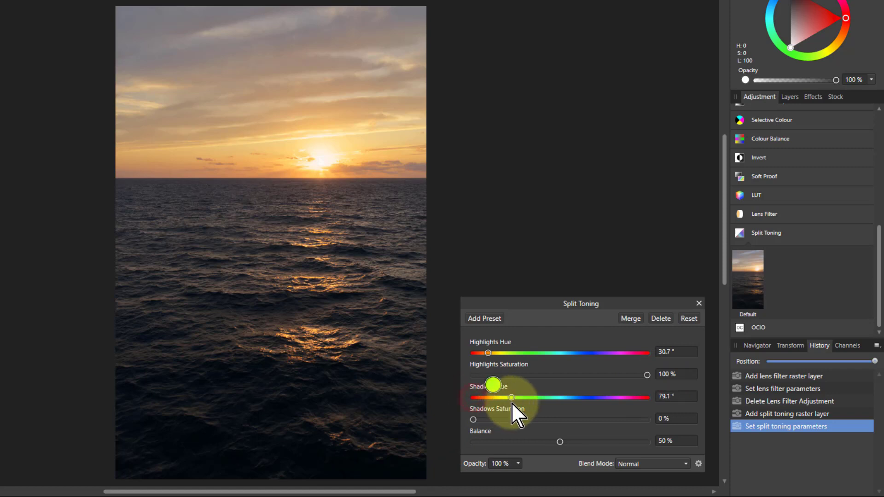
left_click_drag(510, 397, 577, 398)
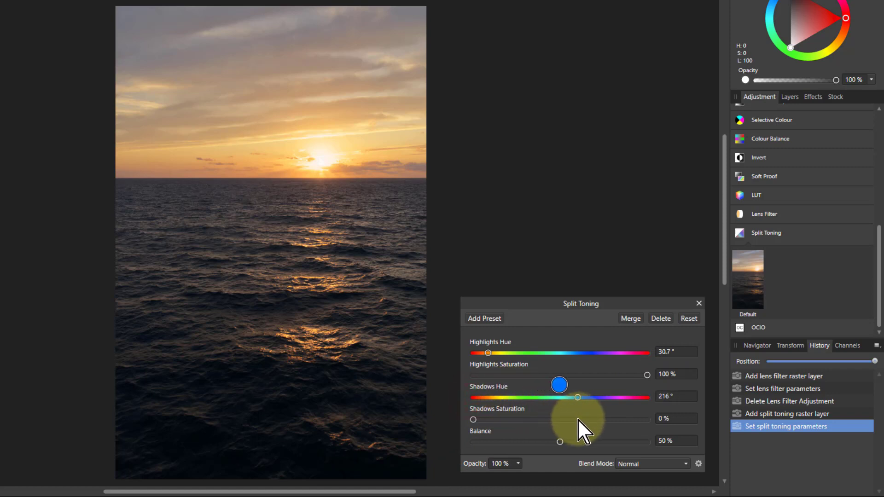
left_click_drag(578, 397, 590, 397)
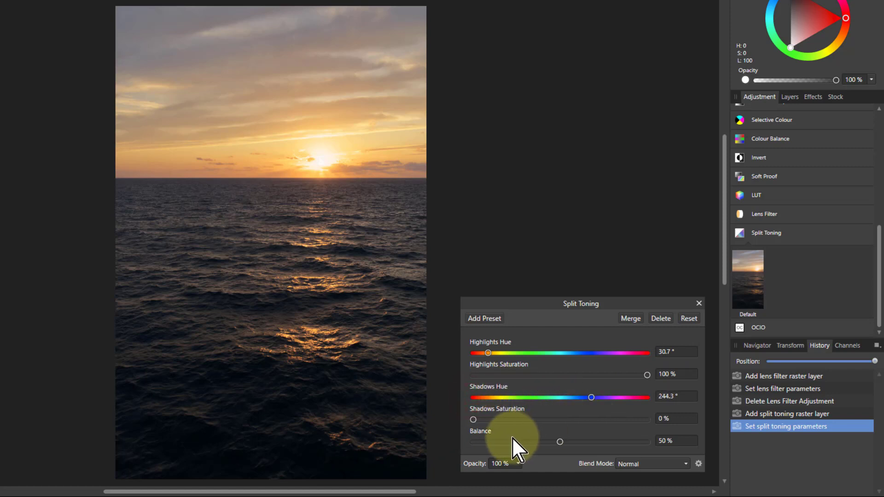
left_click_drag(473, 419, 604, 419)
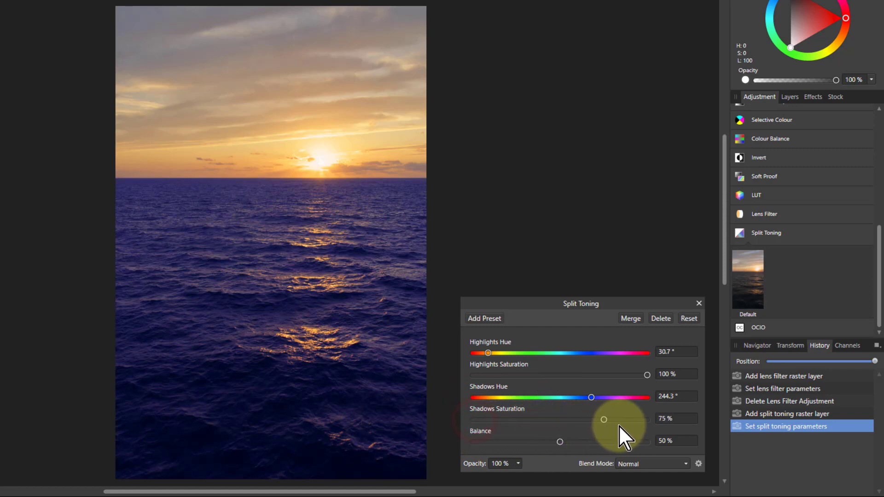
left_click_drag(604, 419, 585, 419)
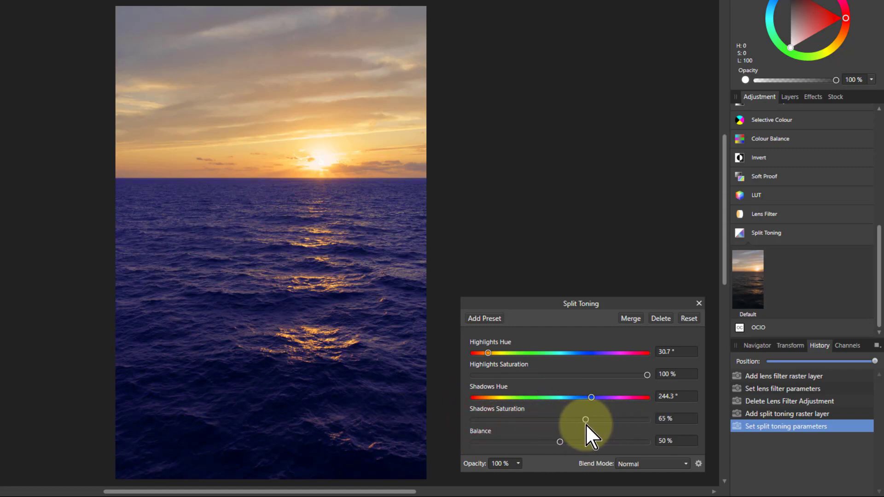
left_click_drag(585, 419, 577, 420)
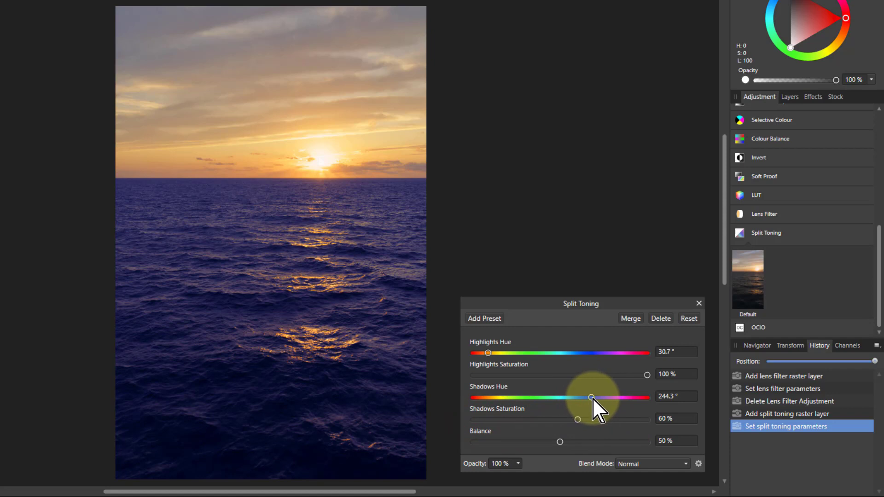
left_click_drag(590, 398, 558, 385)
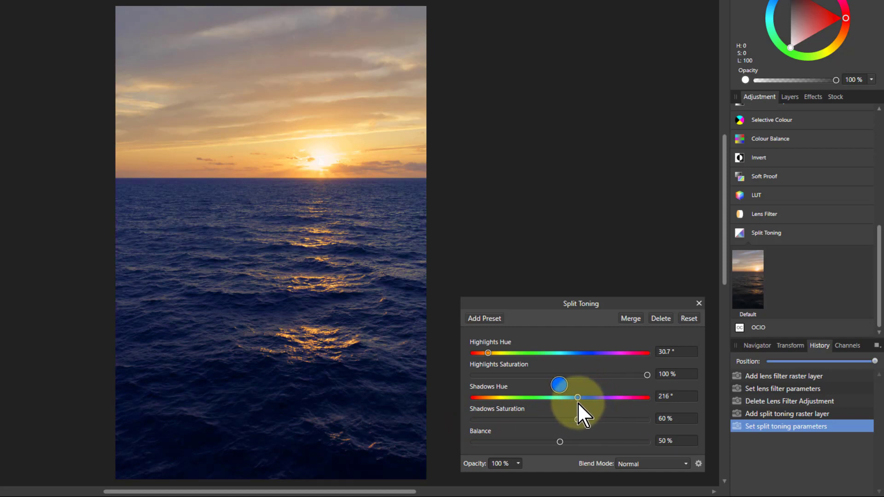
left_click_drag(558, 398, 576, 397)
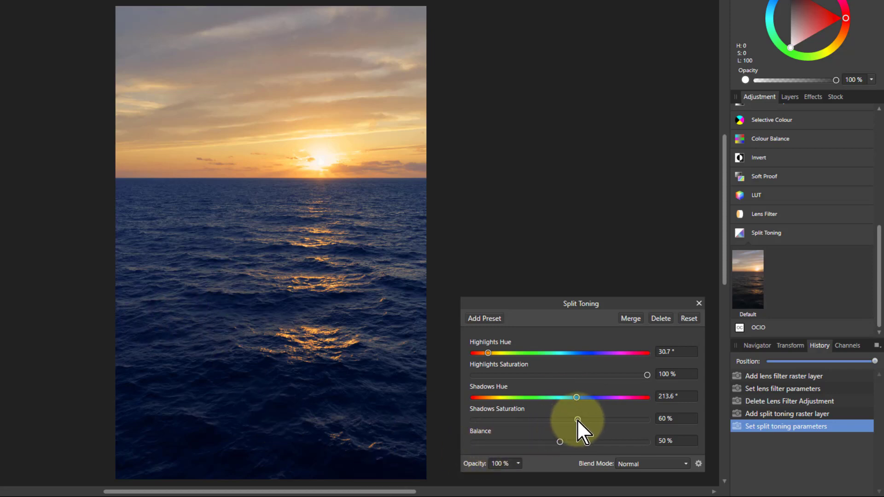
left_click_drag(576, 419, 561, 419)
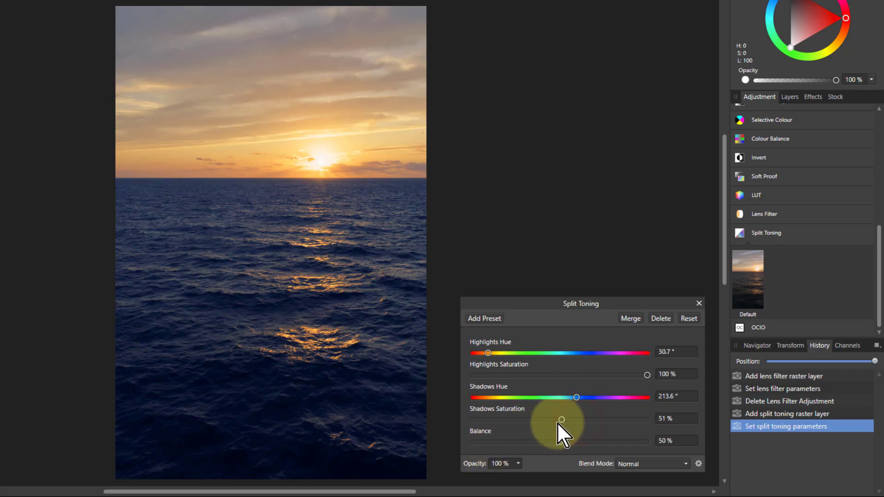
left_click_drag(562, 419, 545, 420)
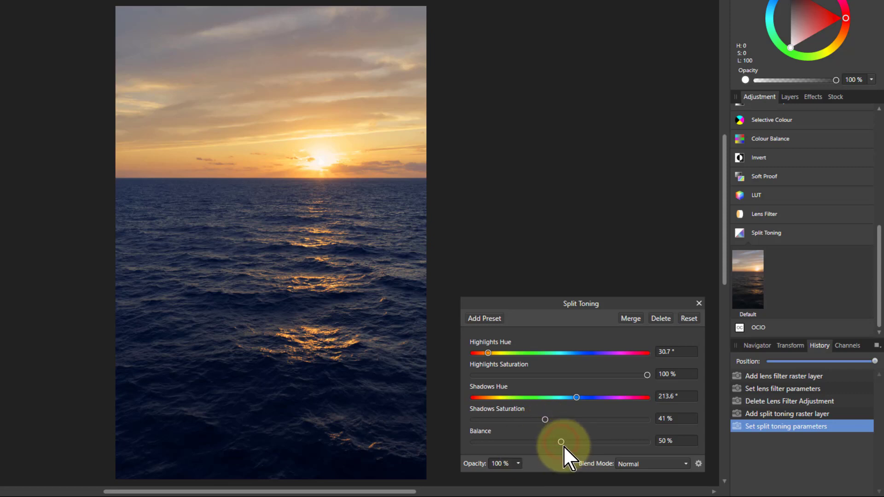
Drag the toning Balance to 0% and reset the shadow tint to zero.
left_click_drag(560, 442, 565, 441)
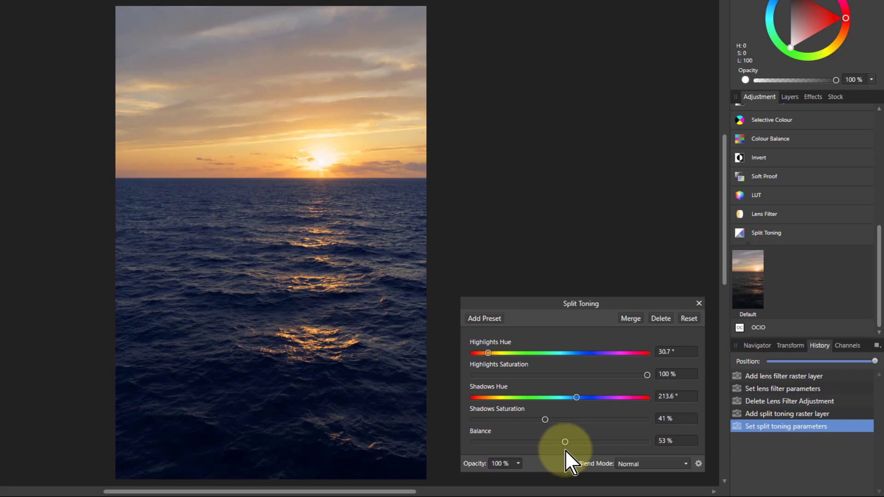
left_click_drag(565, 441, 520, 441)
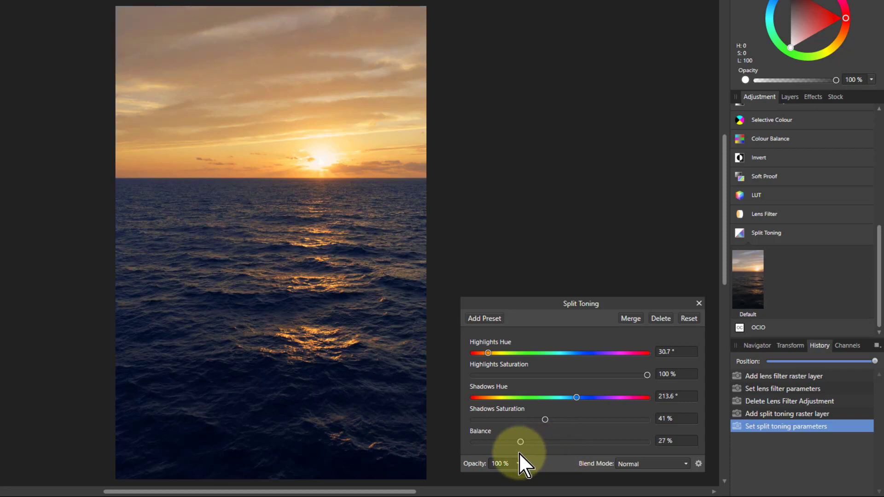
left_click_drag(520, 441, 499, 441)
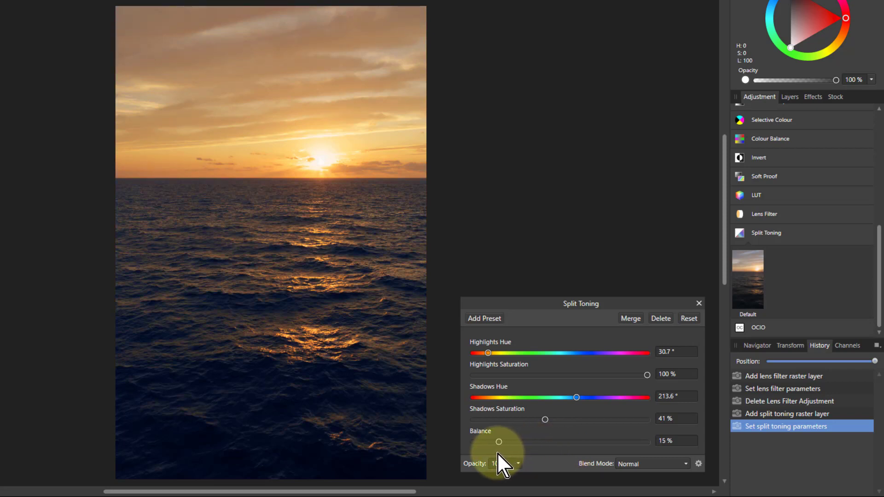
left_click_drag(499, 441, 473, 441)
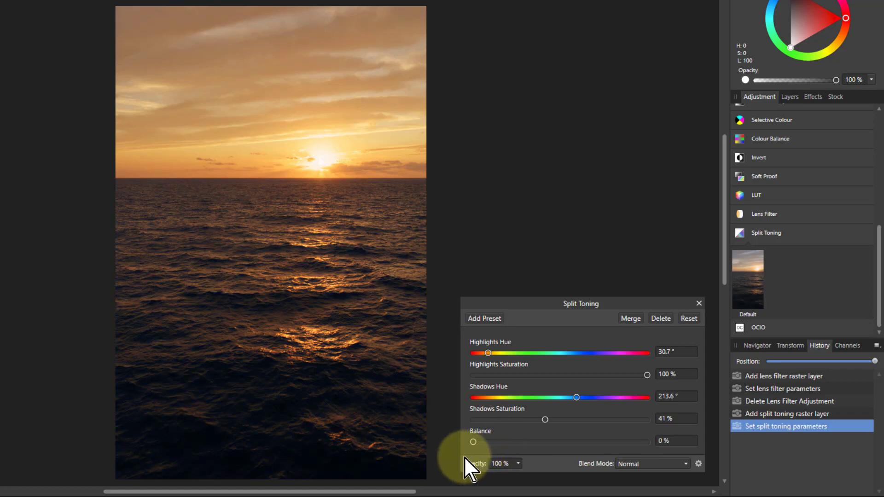
left_click_drag(576, 397, 473, 398)
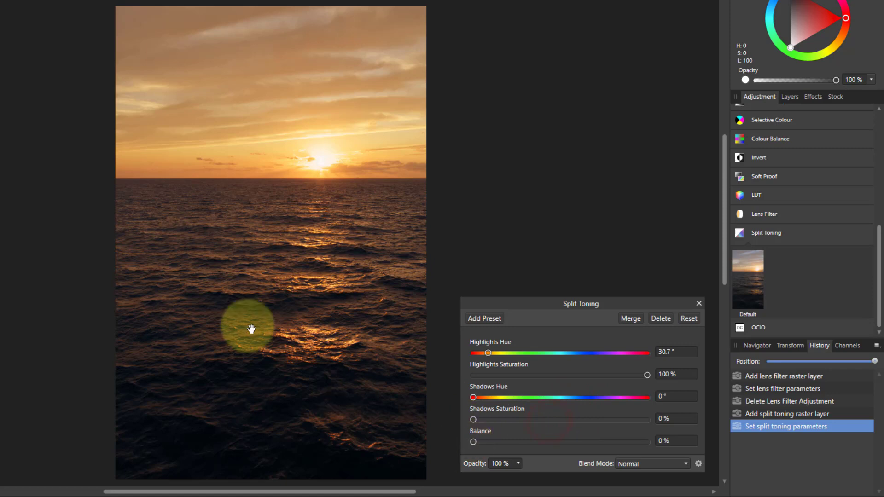
mouse_move(482, 448)
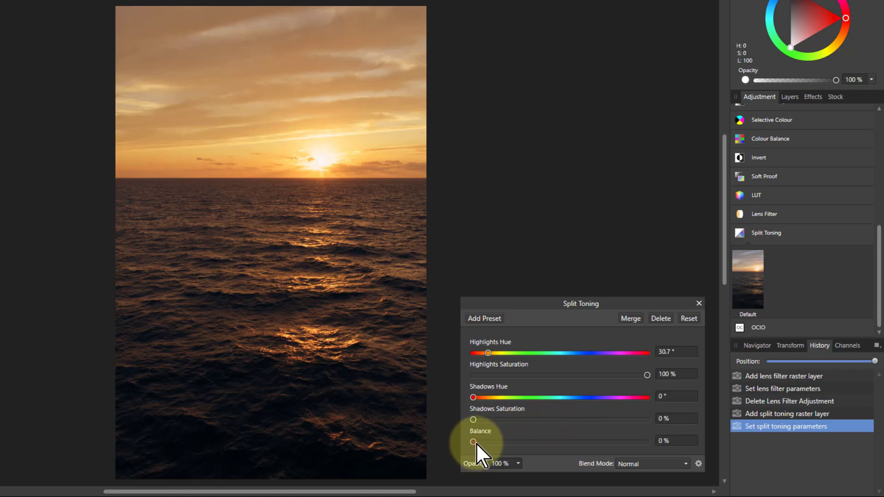
mouse_move(392, 467)
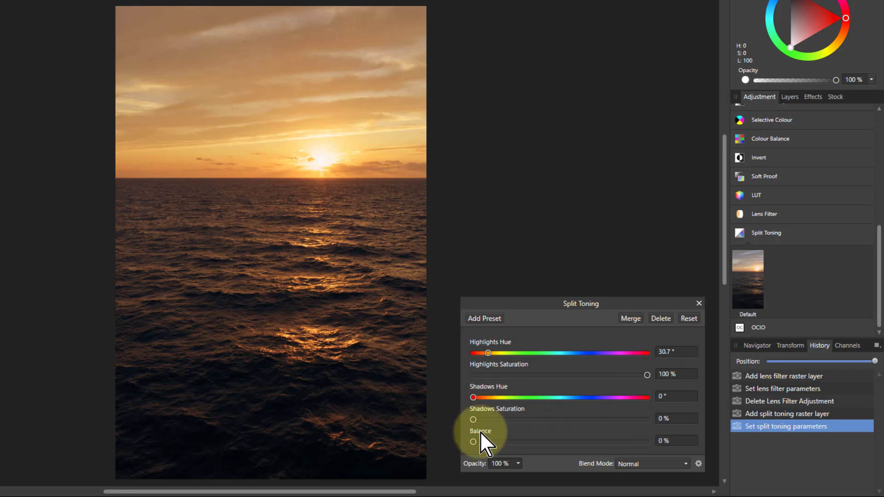
mouse_move(630, 375)
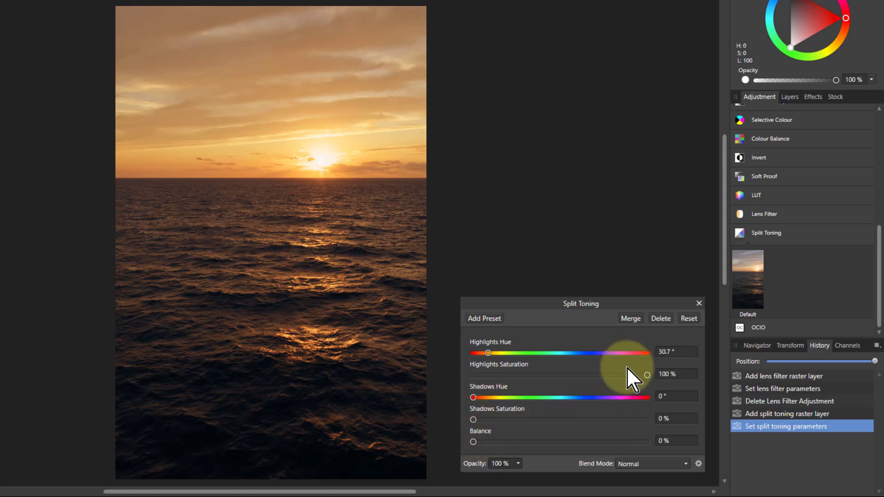
mouse_move(476, 454)
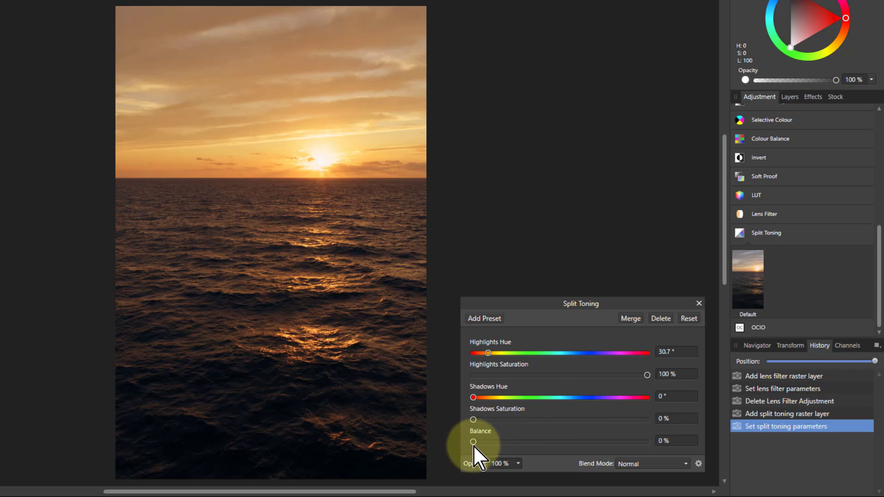
mouse_move(478, 445)
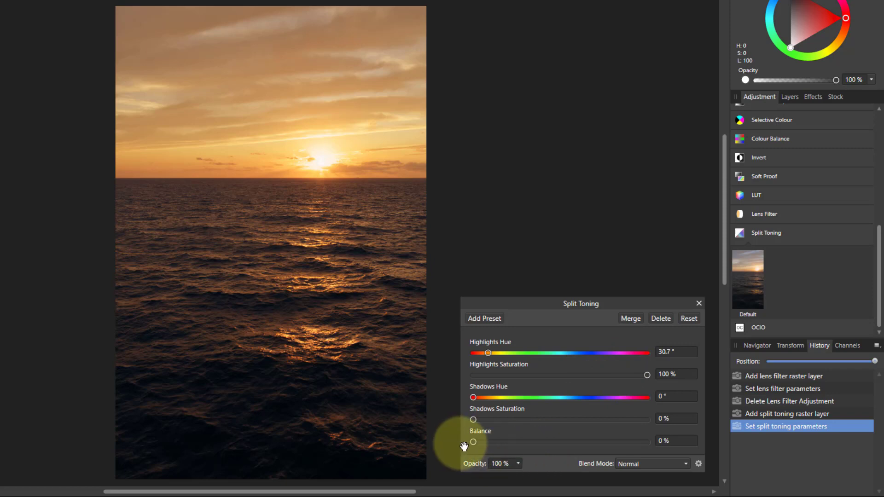
mouse_move(532, 452)
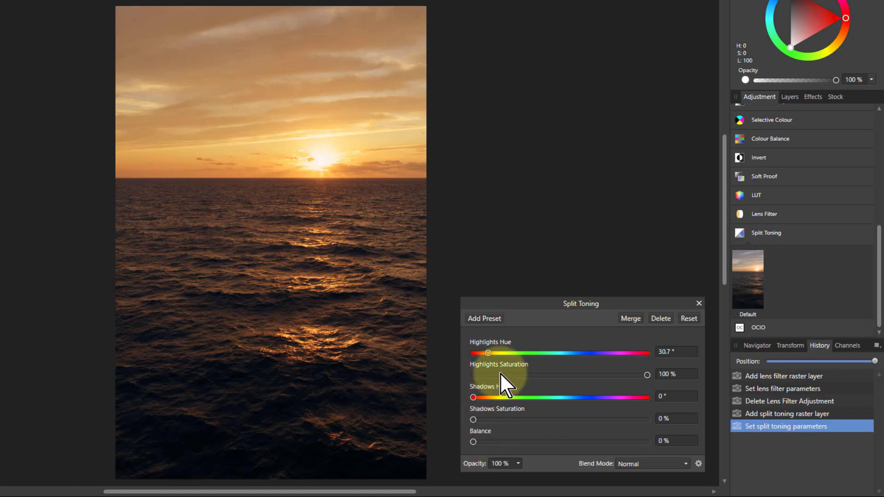
Set Shadows Hue to 208.9°, Shadows Saturation to 39%, and Balance to about 22%.
left_click_drag(474, 397, 574, 398)
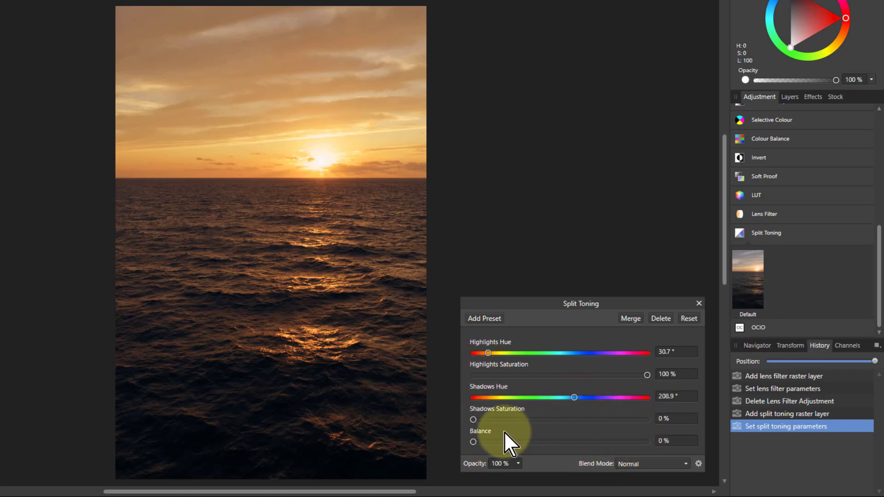
left_click_drag(474, 419, 580, 419)
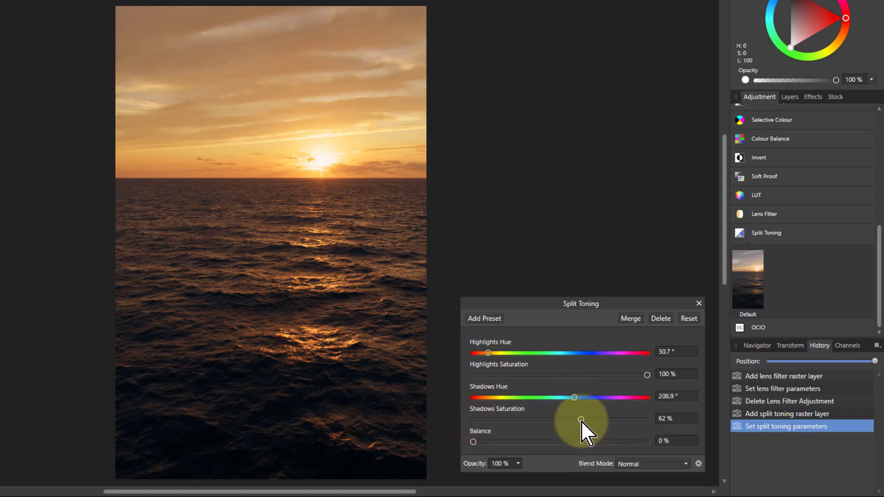
left_click_drag(581, 419, 567, 419)
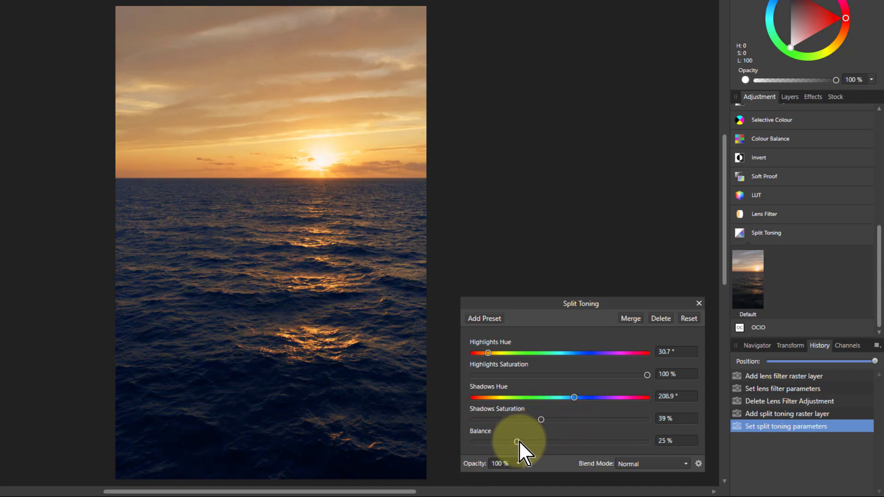
left_click_drag(517, 442, 513, 441)
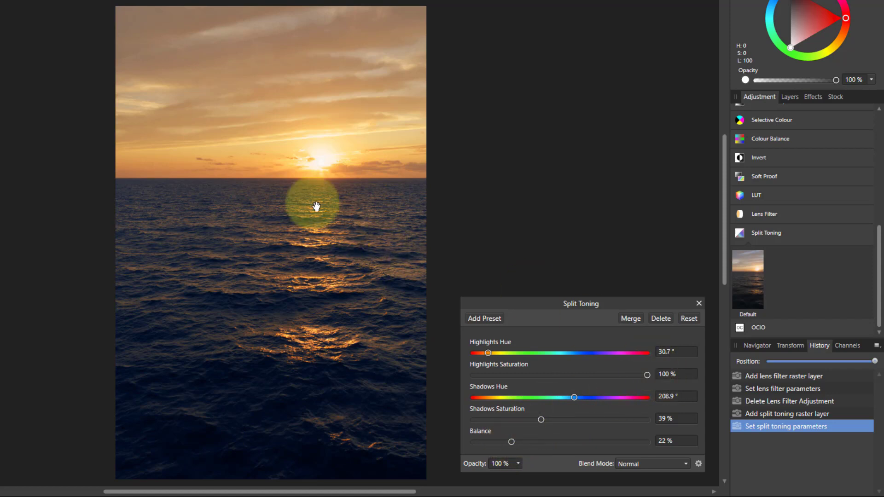
mouse_move(493, 383)
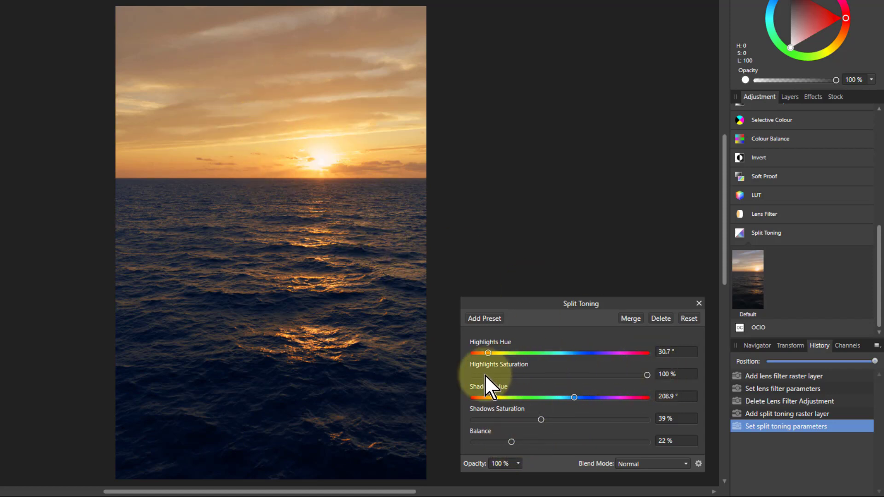